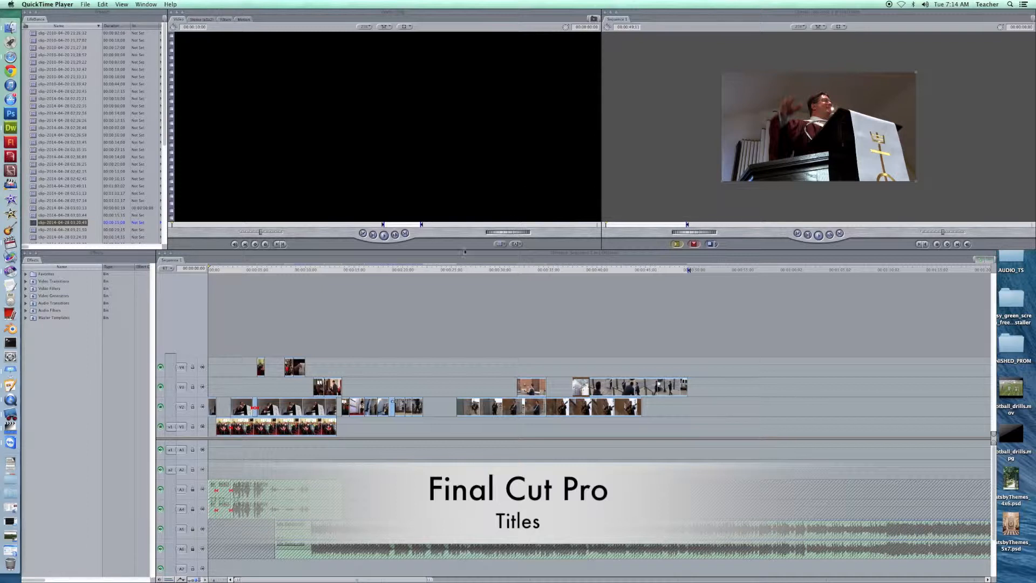
mouse_move(336, 346)
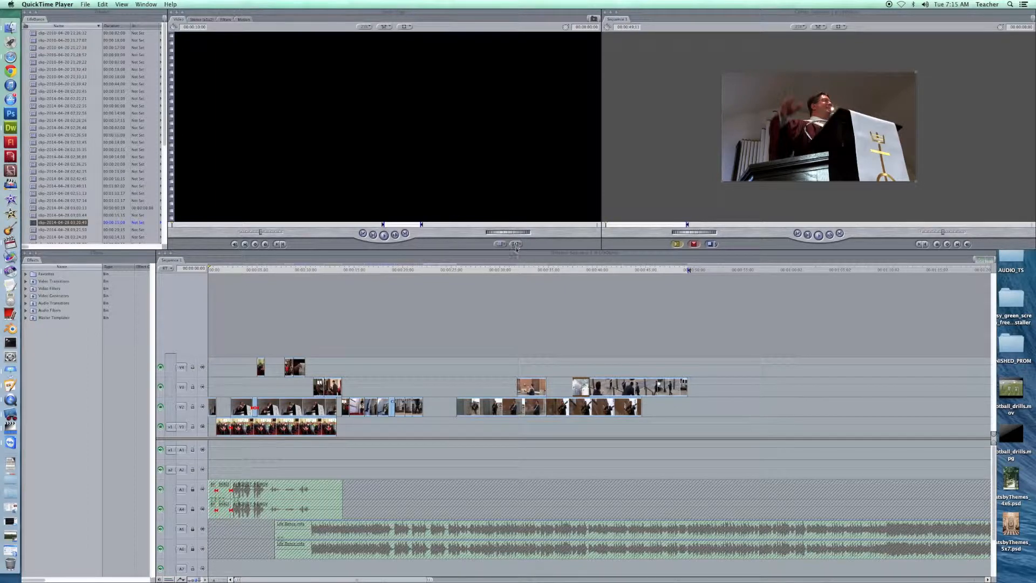
Load a Text > Text generator so the viewer shows the SAMPLE TEXT placeholder.
left_click(516, 244)
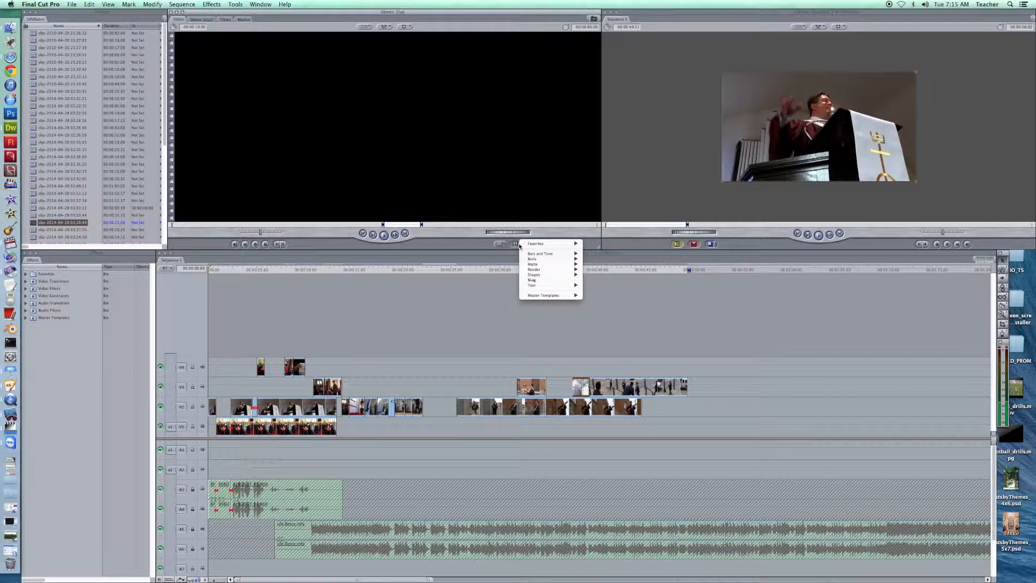
mouse_move(532, 258)
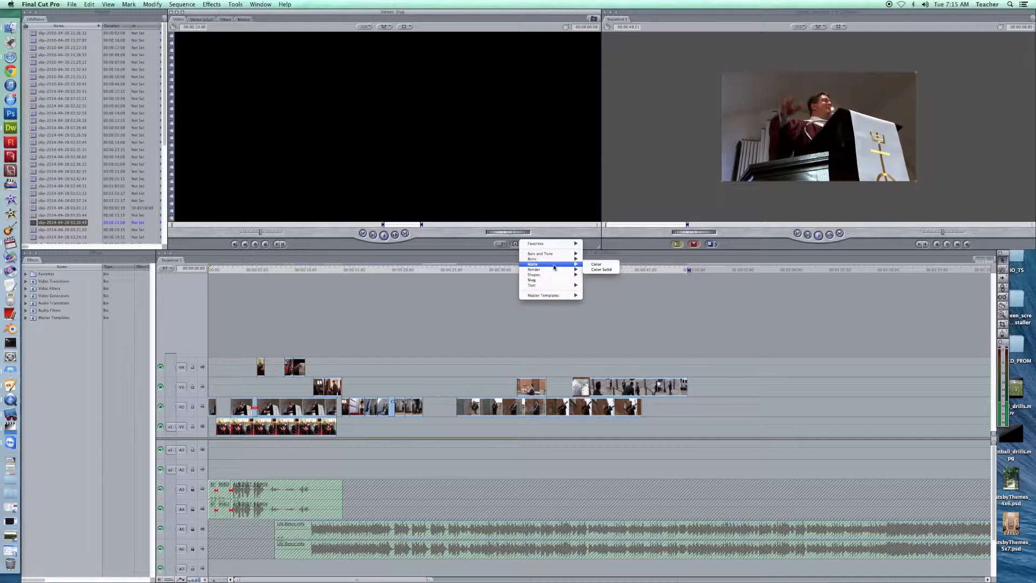
mouse_move(535, 268)
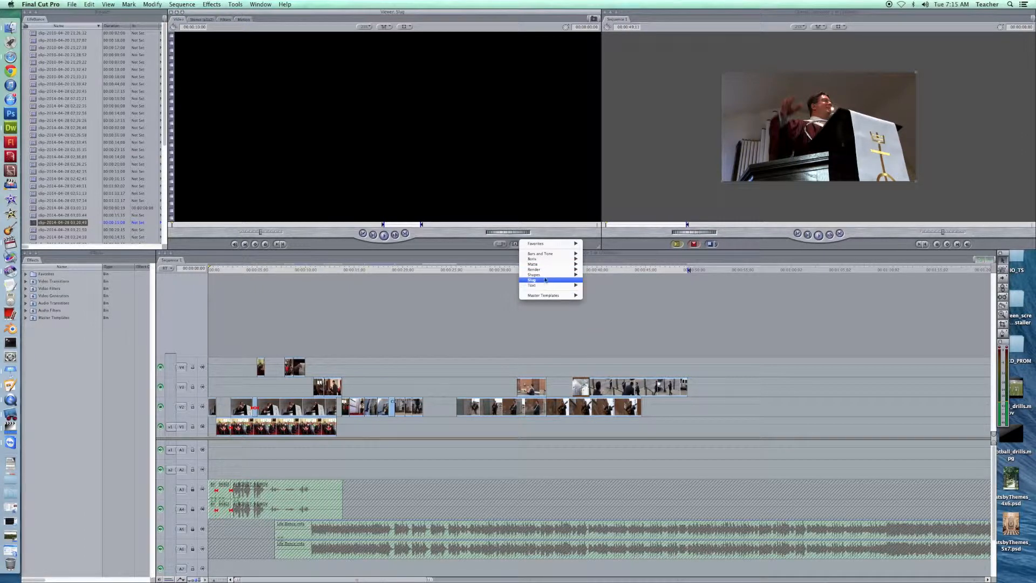
mouse_move(532, 285)
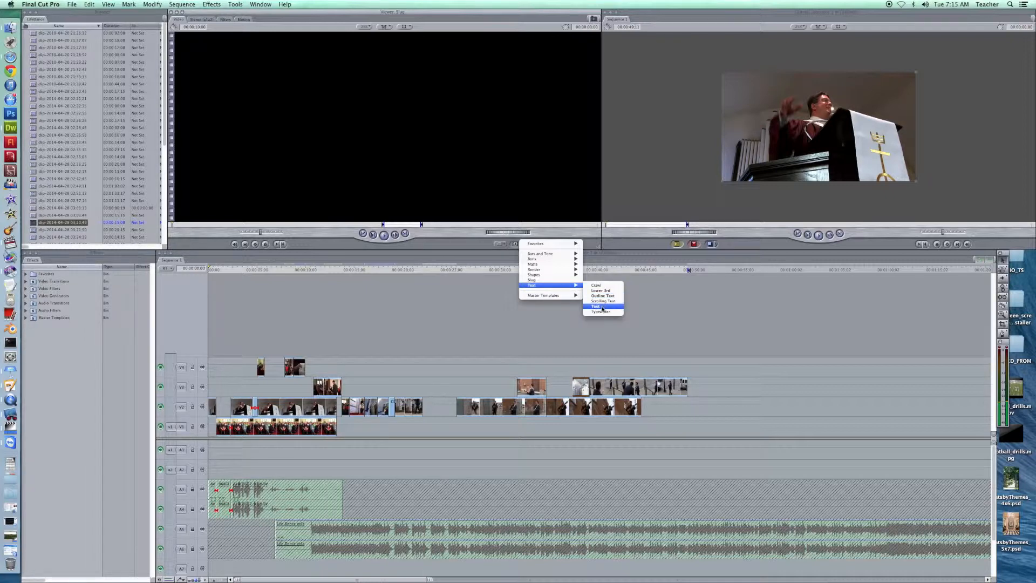
left_click(597, 306)
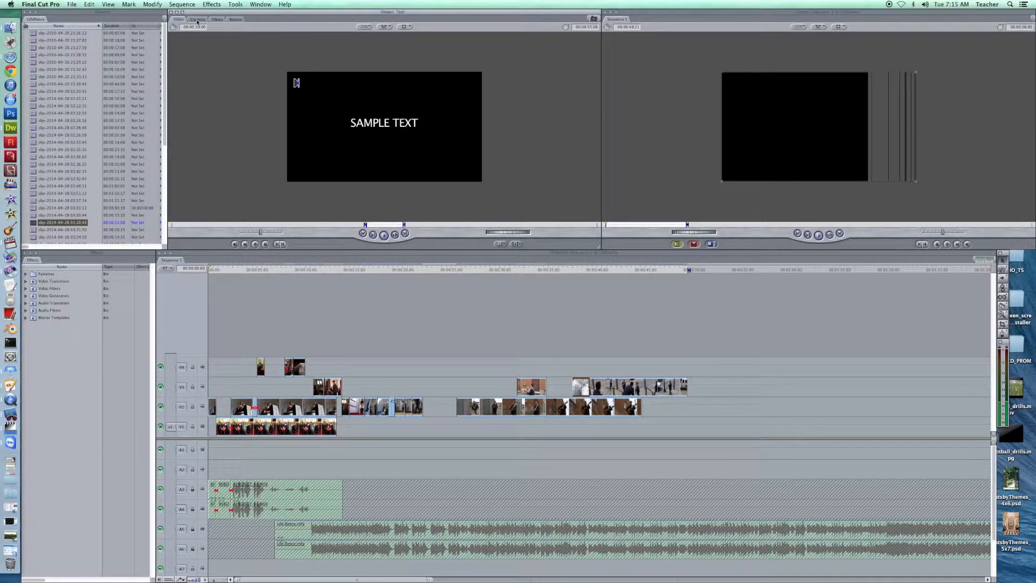
Replace SAMPLE TEXT with 'Evan Riley Band' and "Life Dance" in the Controls Text field.
left_click(196, 19)
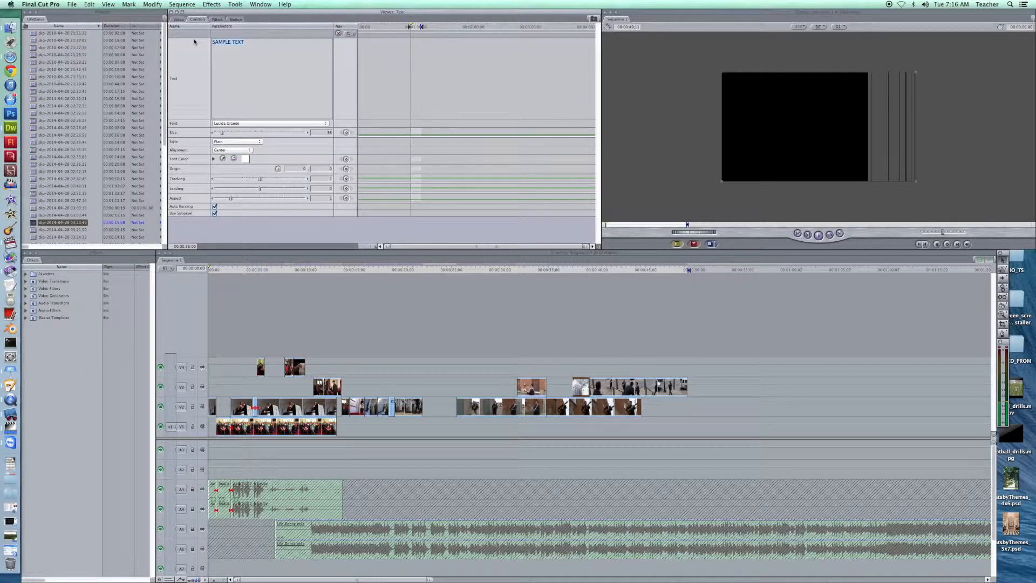
type("Evan Riley B")
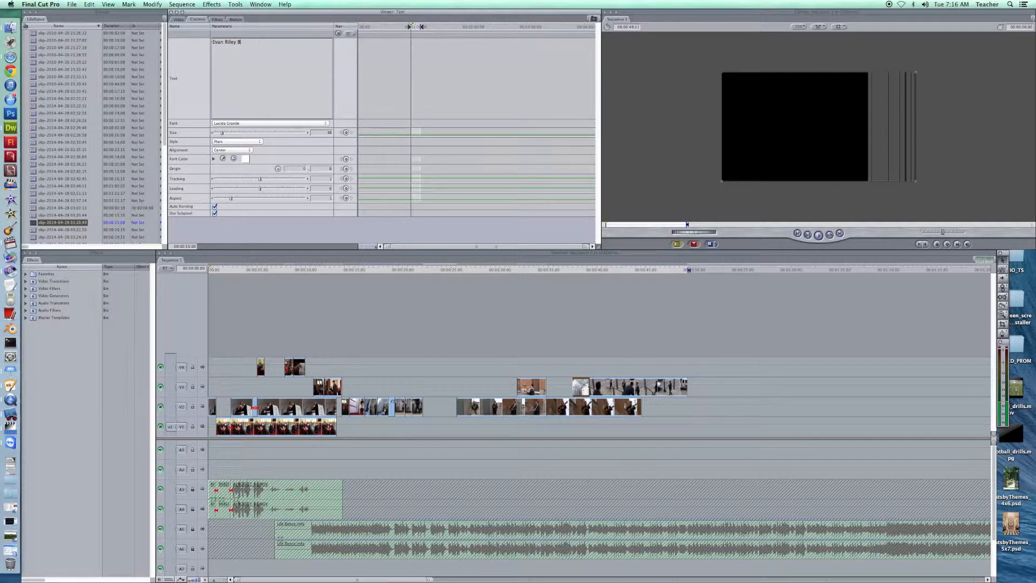
type("and")
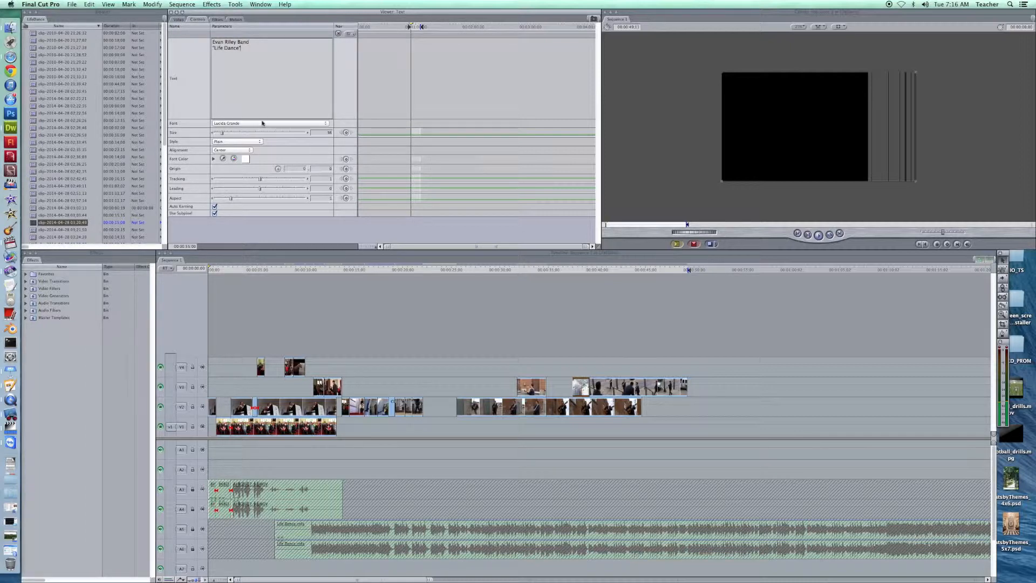
left_click(271, 123)
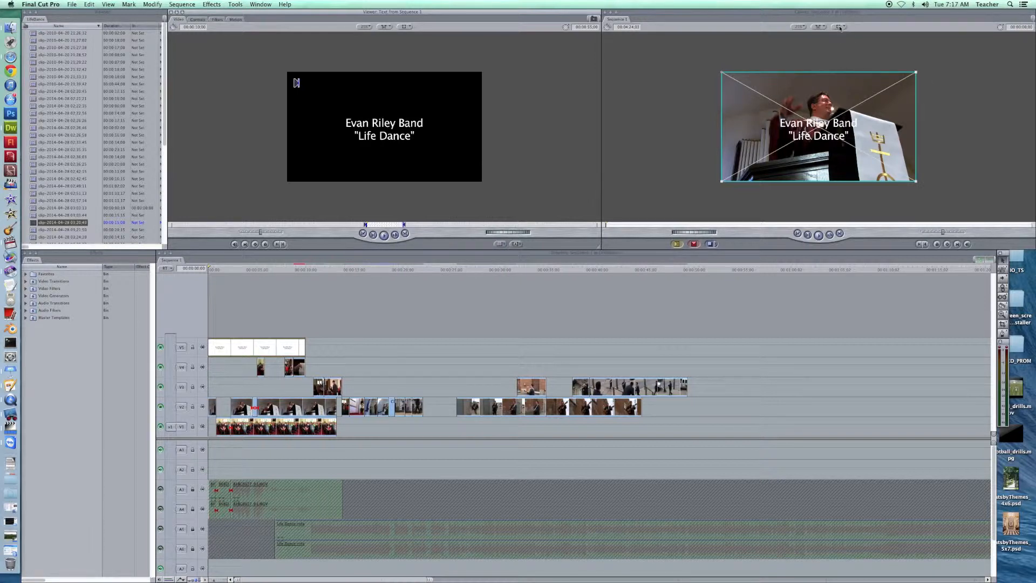
Show Image+Wireframe in the Canvas and drag the title down and left over the church video.
left_click(855, 27)
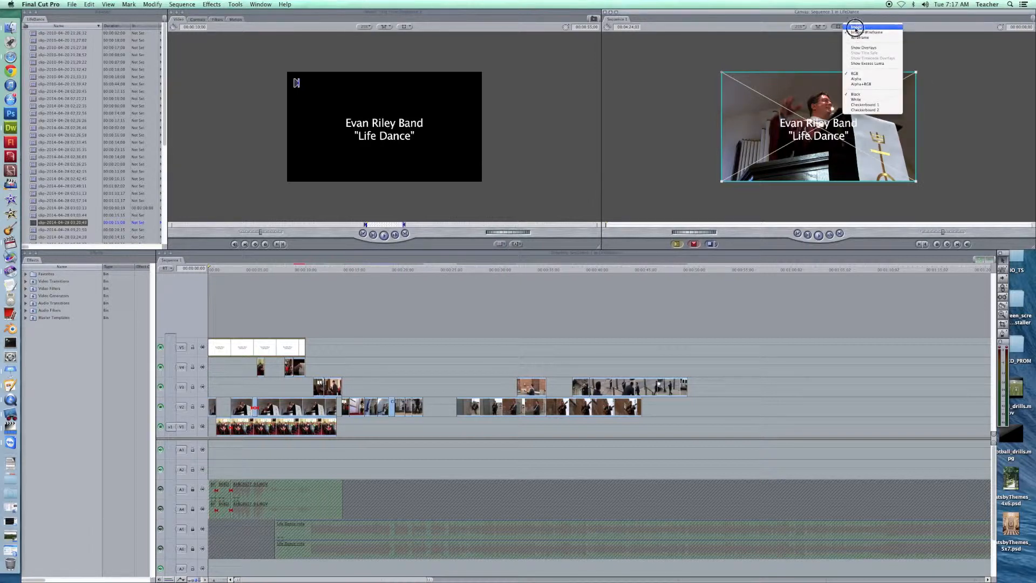
left_click(855, 28)
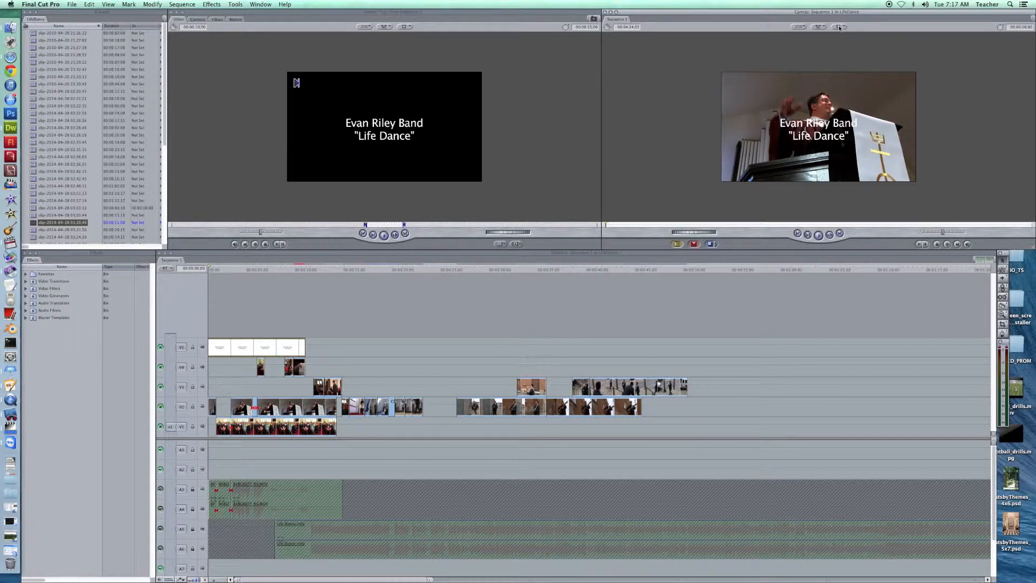
left_click(840, 26)
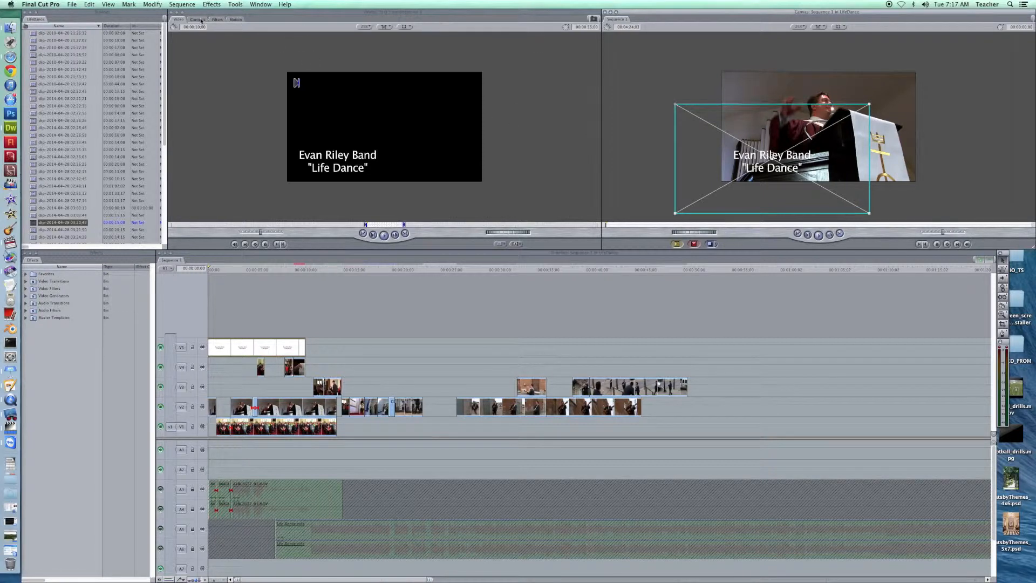
Give the title a western-style font in Bold style with red font colour.
left_click(197, 18)
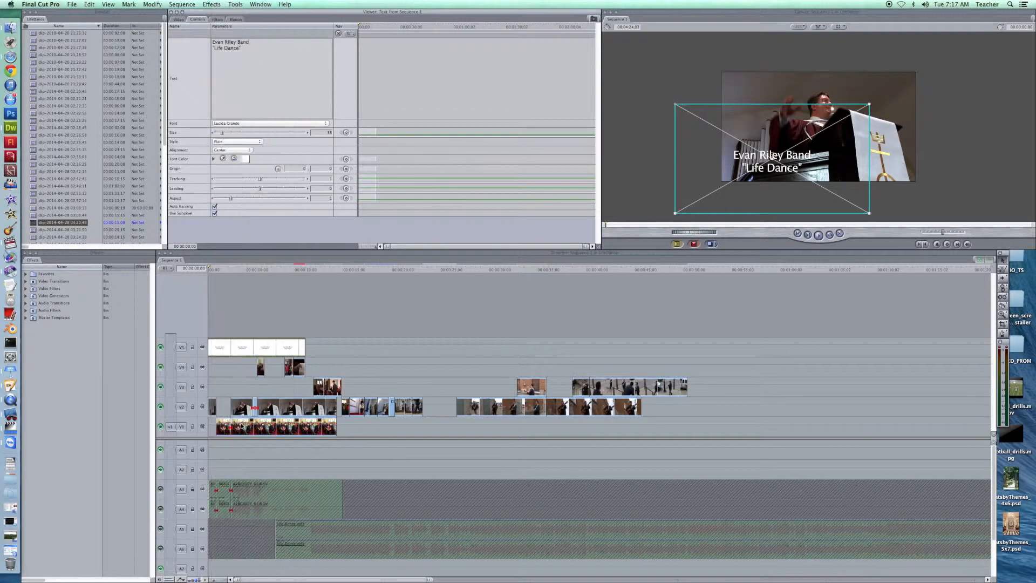
left_click(270, 123)
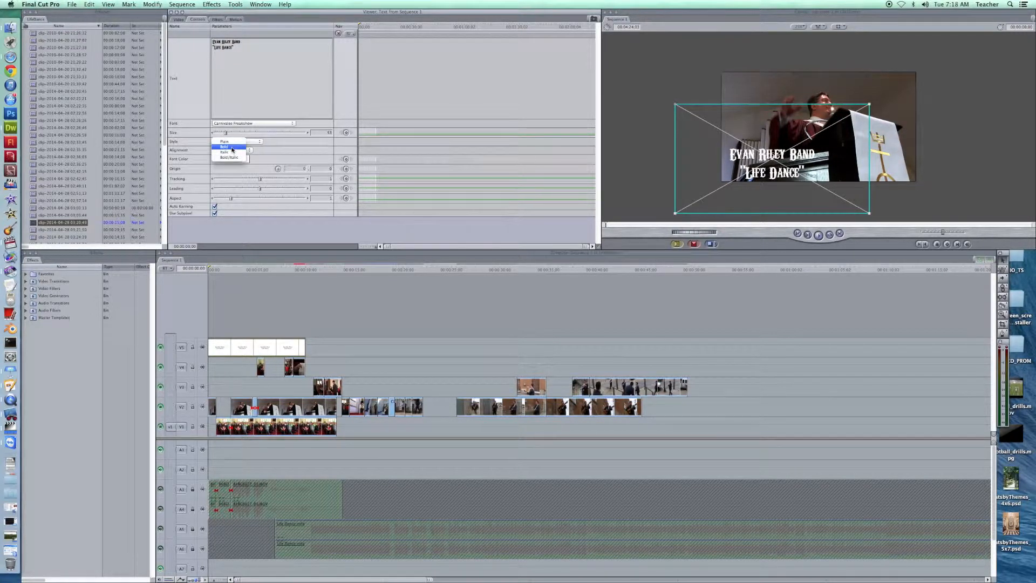
left_click(228, 147)
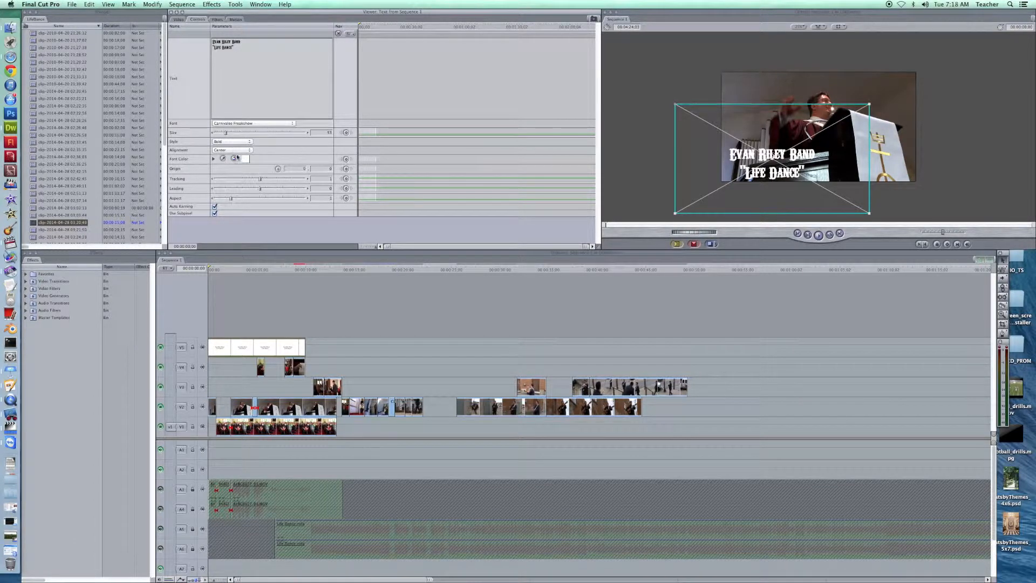
left_click(222, 159)
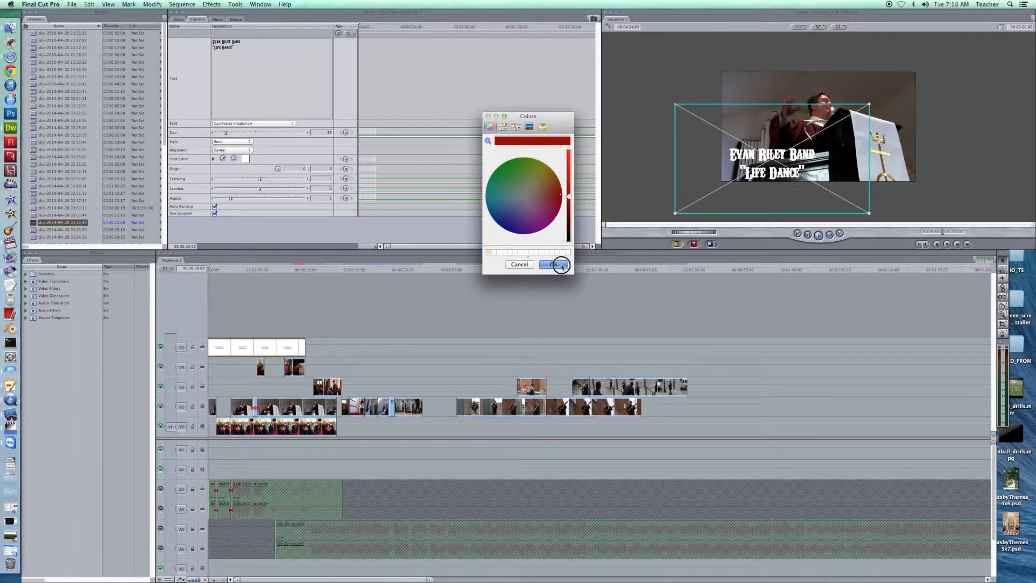
left_click(555, 265)
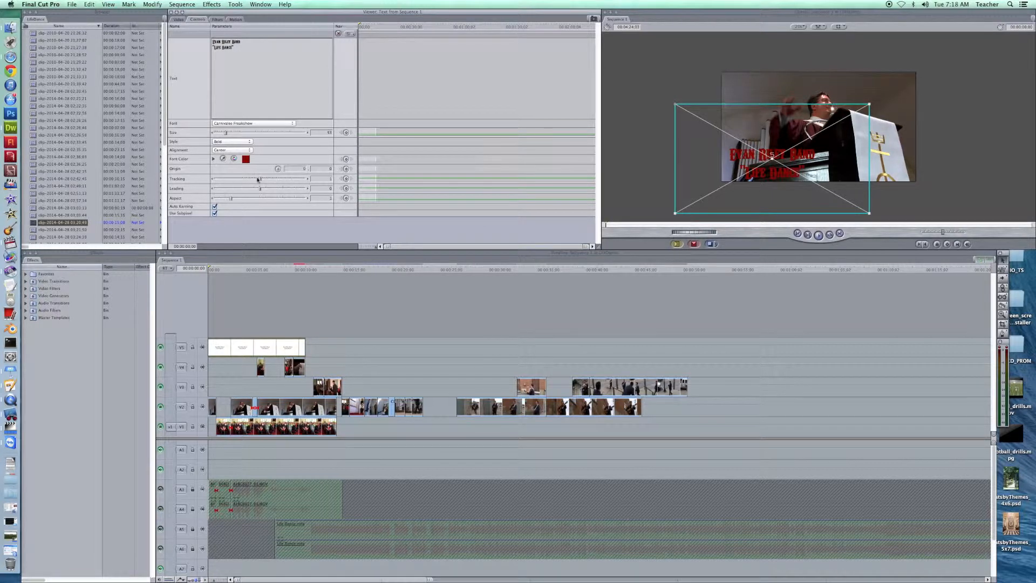
Set the title's Alignment to Left so both lines start flush.
left_click_drag(255, 178, 262, 178)
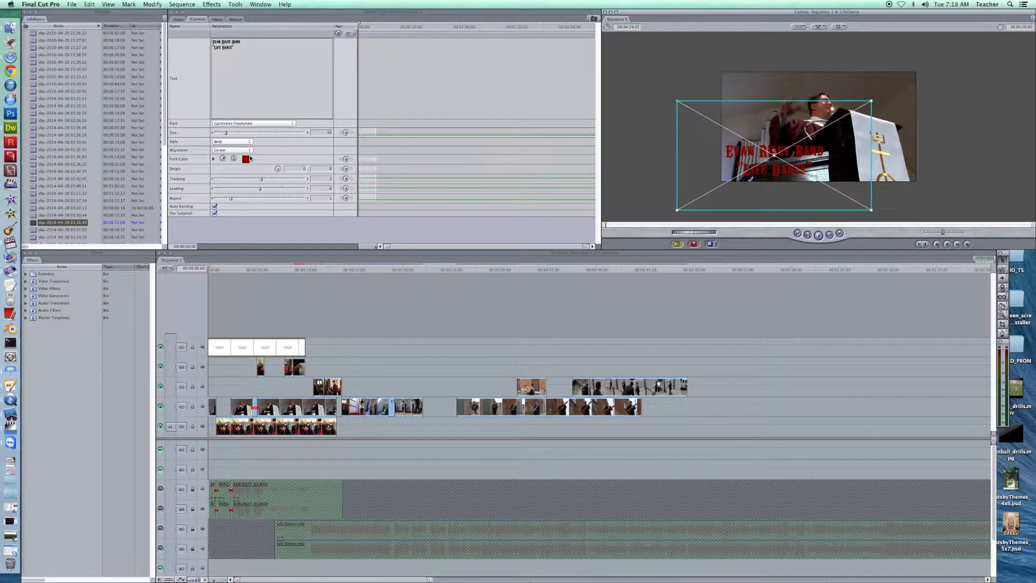
left_click(234, 150)
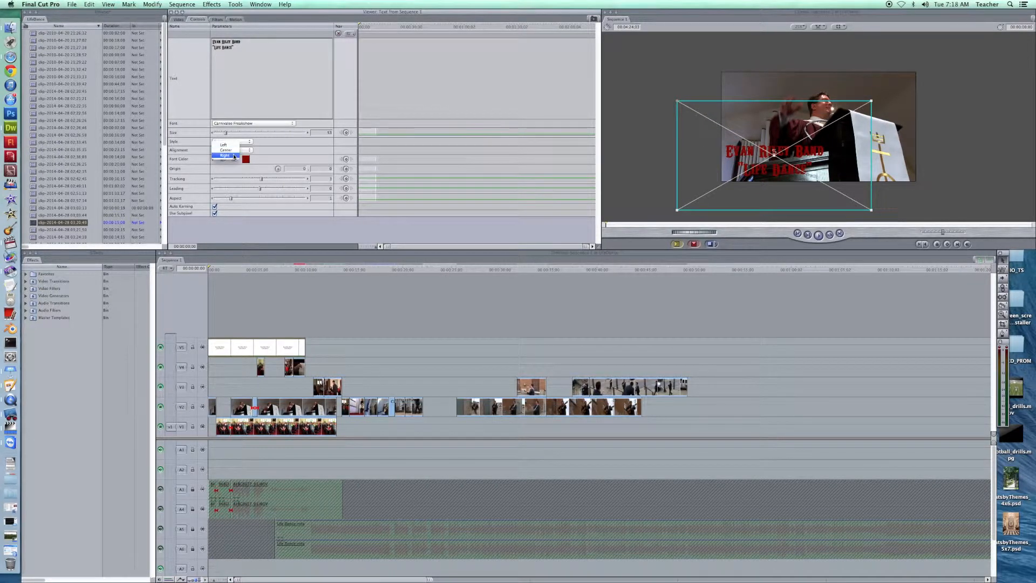
left_click(224, 149)
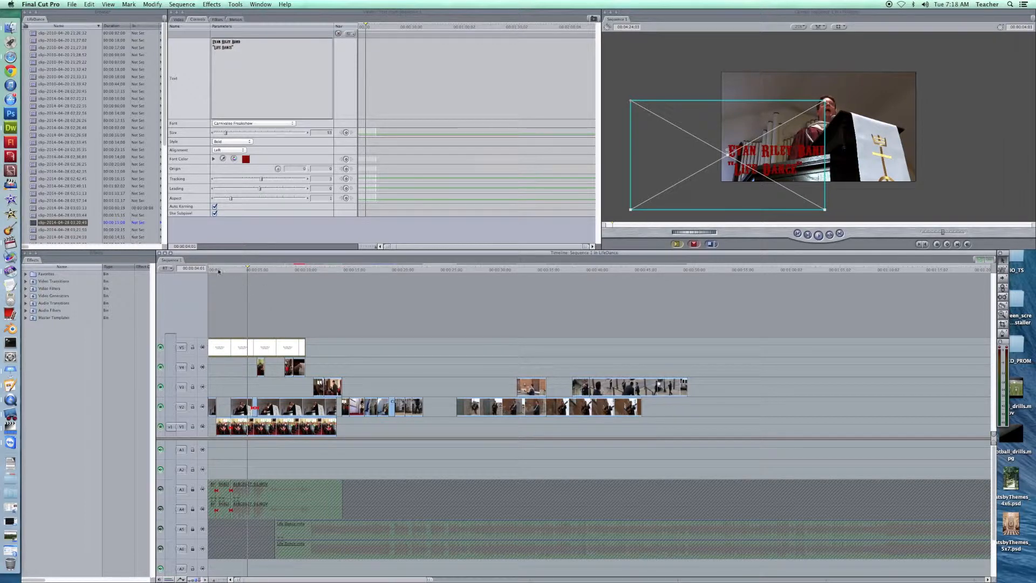
Drag the title clip's end point left in the Timeline so it ends earlier.
left_click(305, 268)
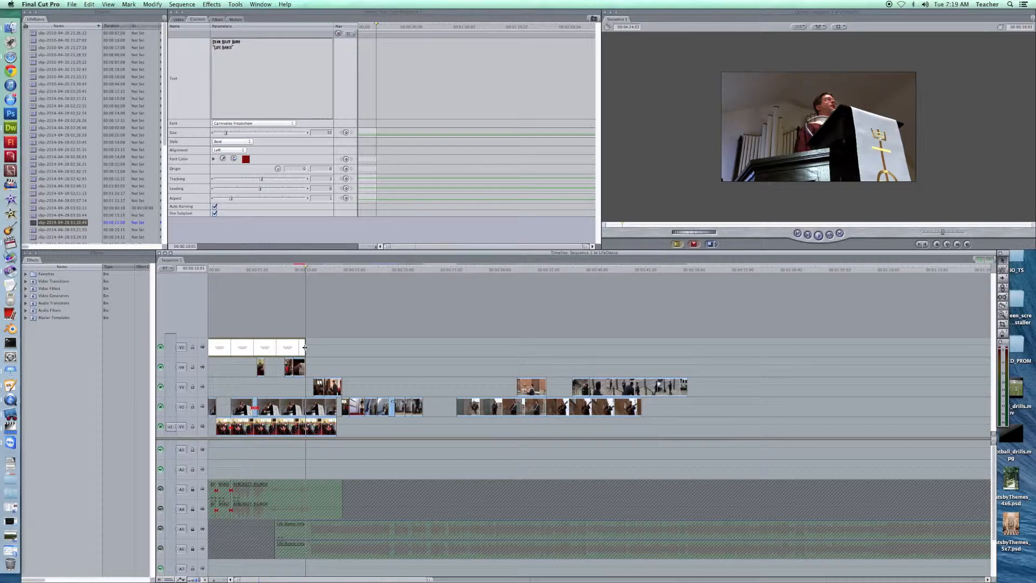
left_click_drag(304, 346, 253, 347)
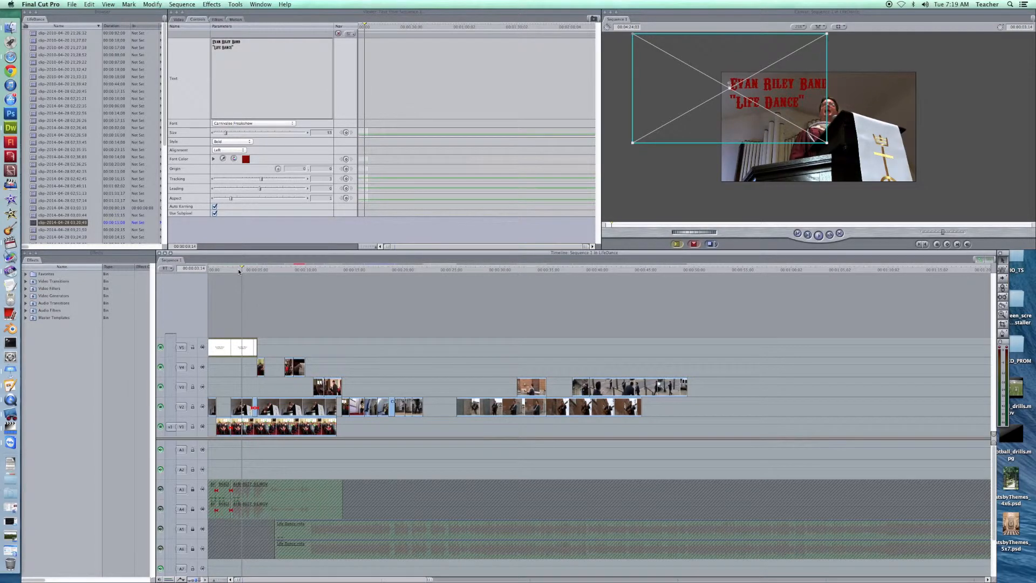
mouse_move(434, 278)
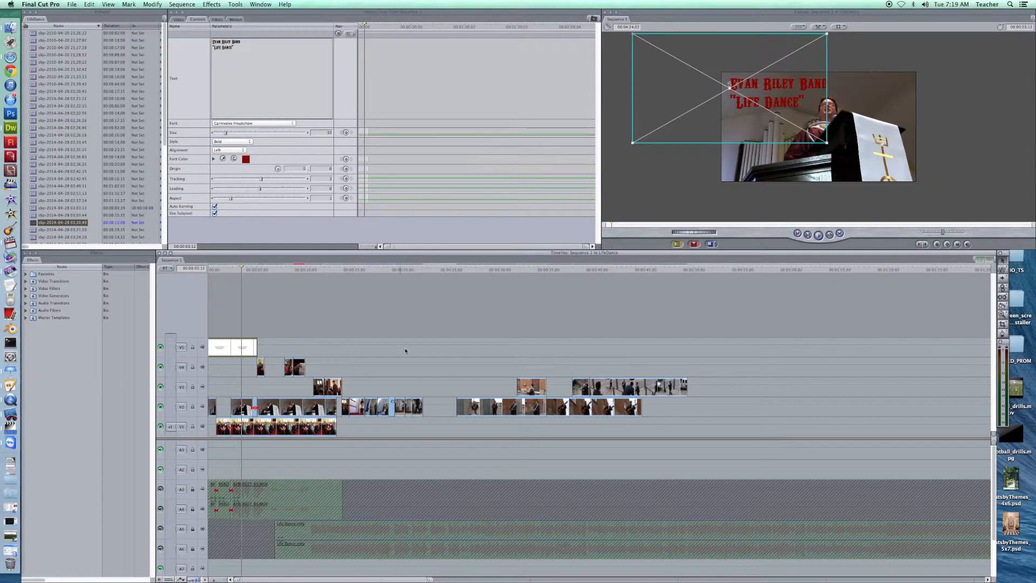
mouse_move(595, 353)
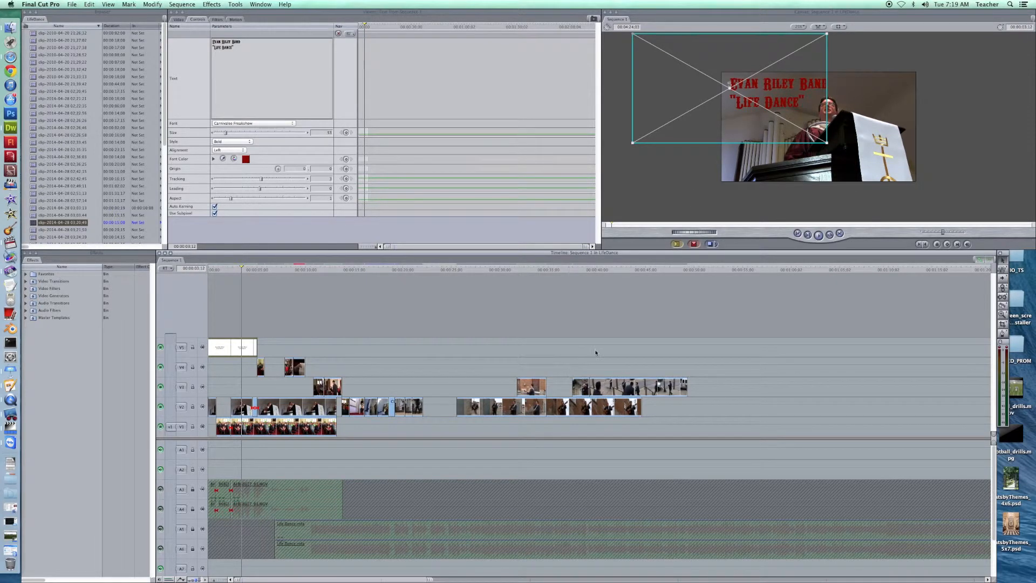